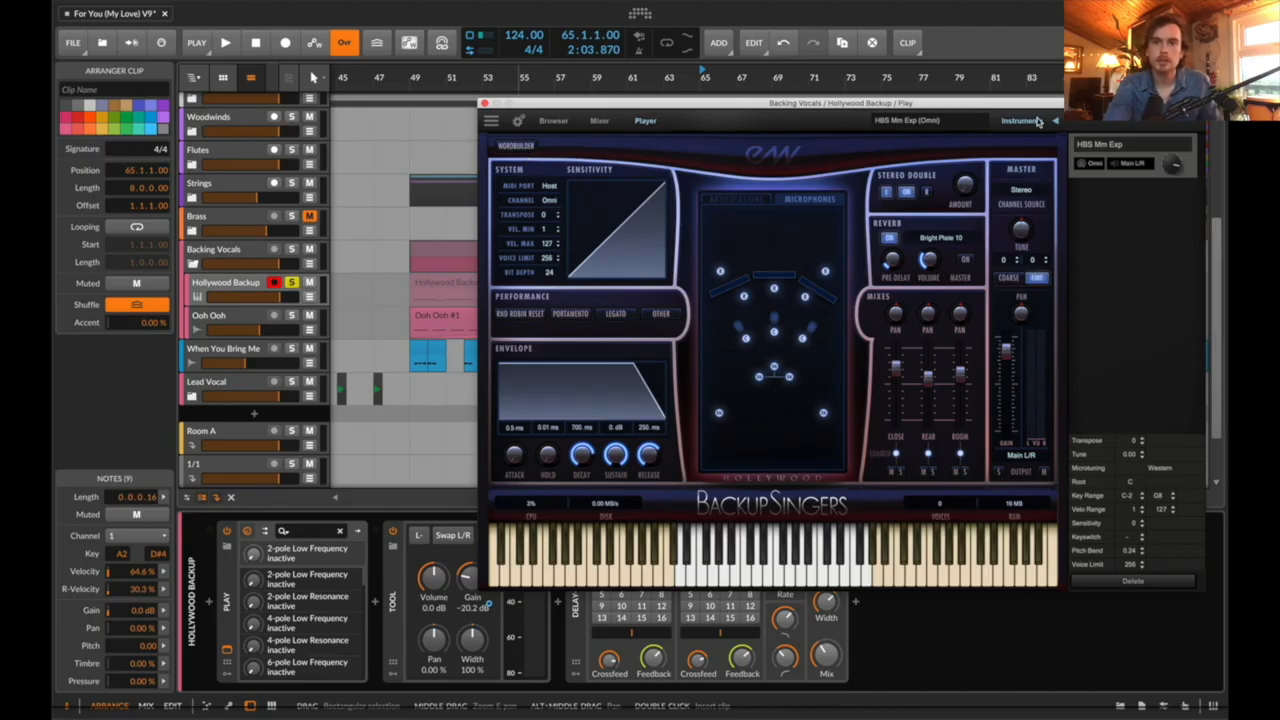
mouse_move(966, 118)
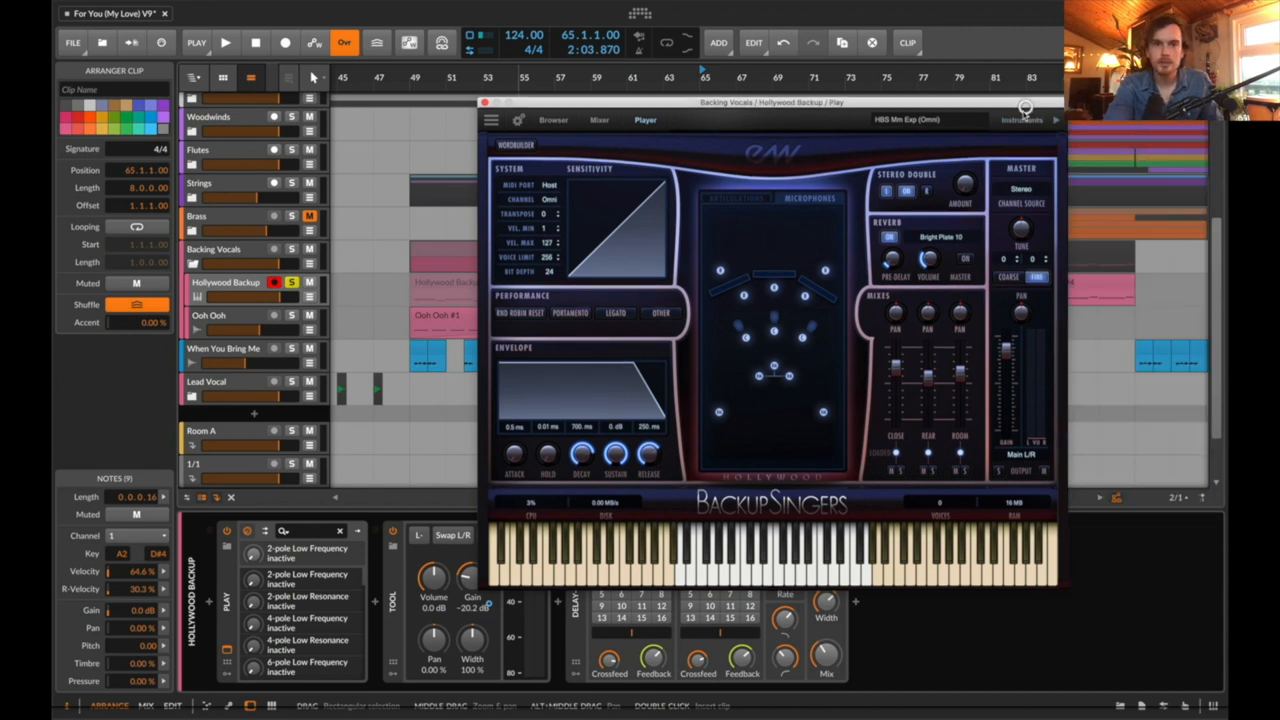
View the Player page and the vocal articulations list, then close the Hollywood Backup Singers window
click(516, 120)
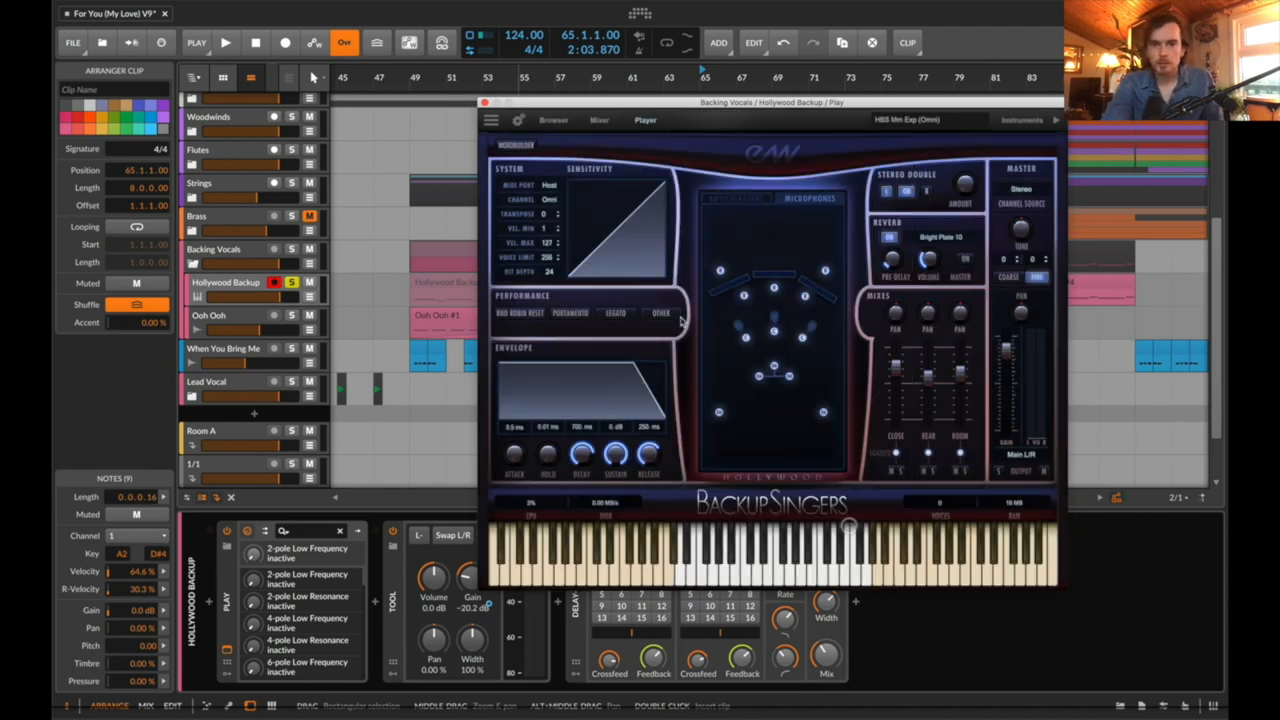
click(518, 120)
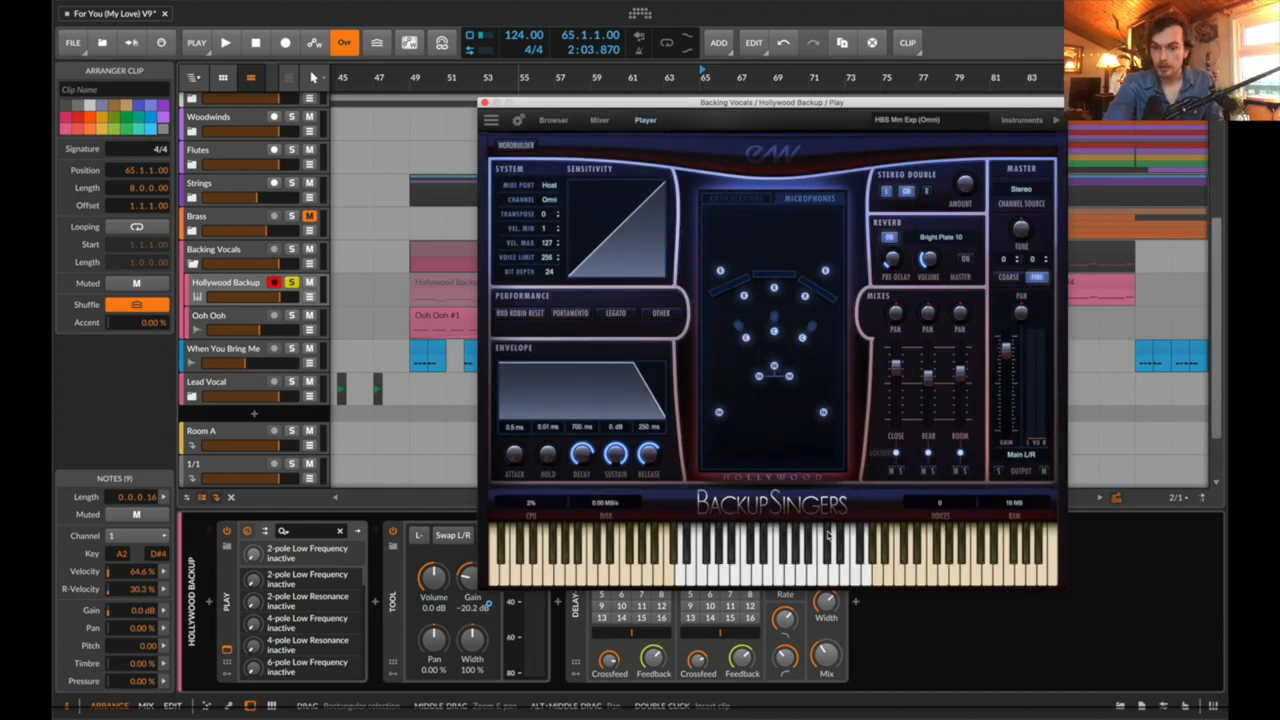
mouse_move(918, 352)
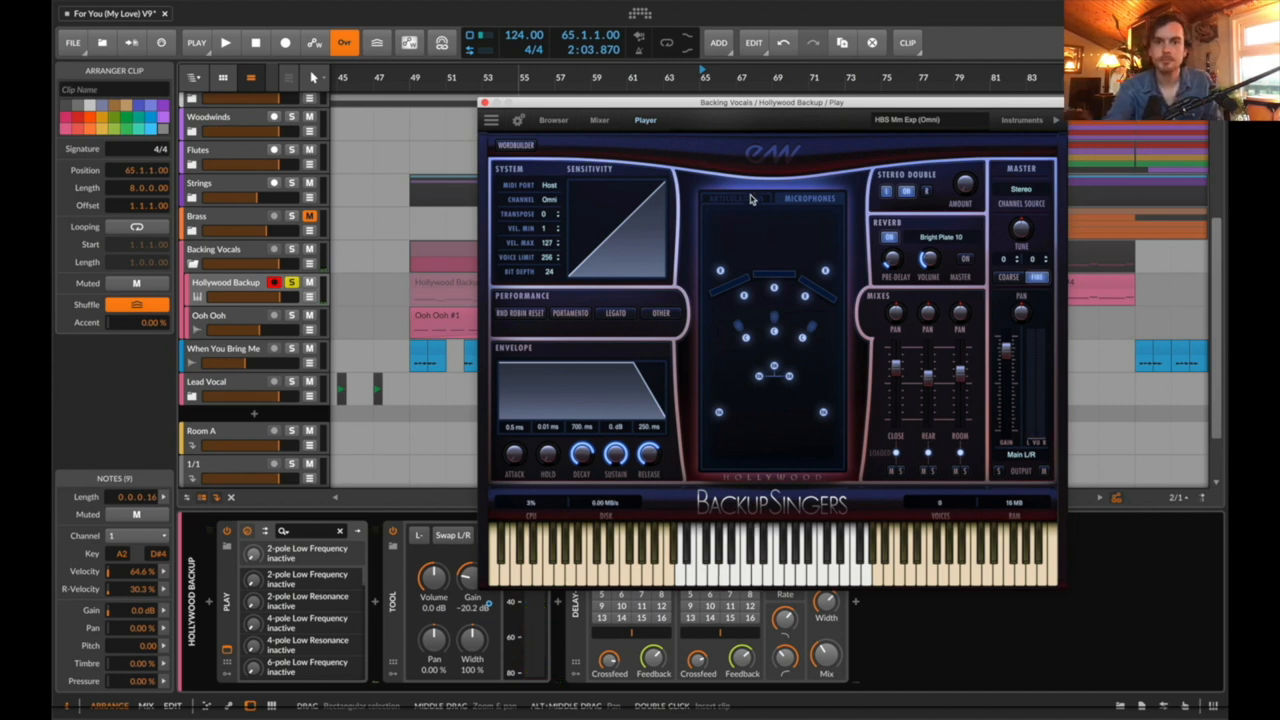
click(736, 198)
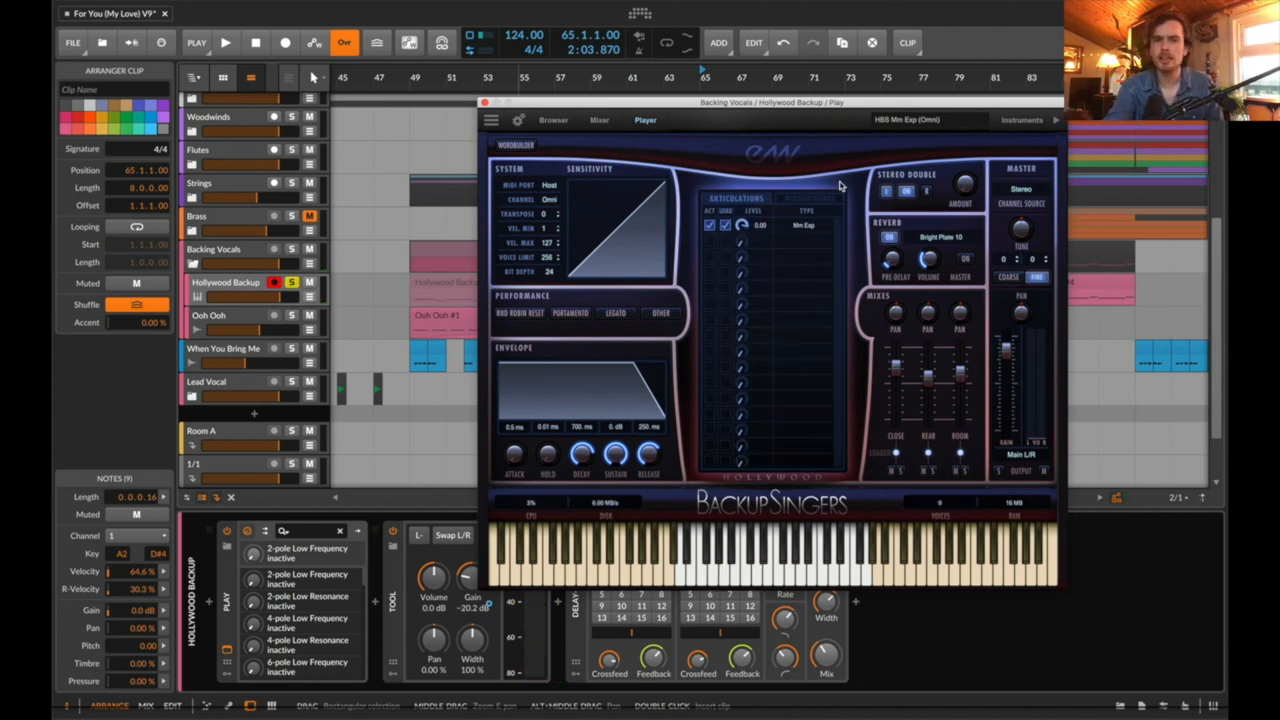
click(484, 102)
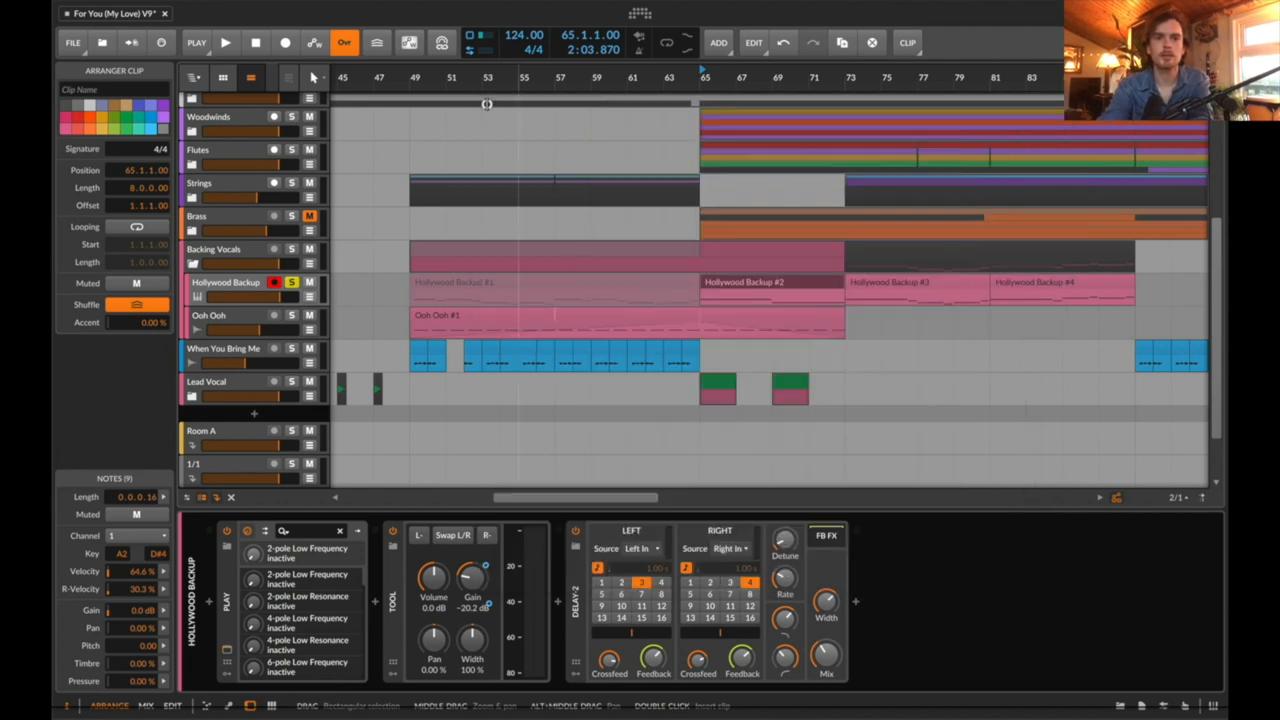
Start playback from the transport and let the later Hollywood Backup clips play
click(224, 42)
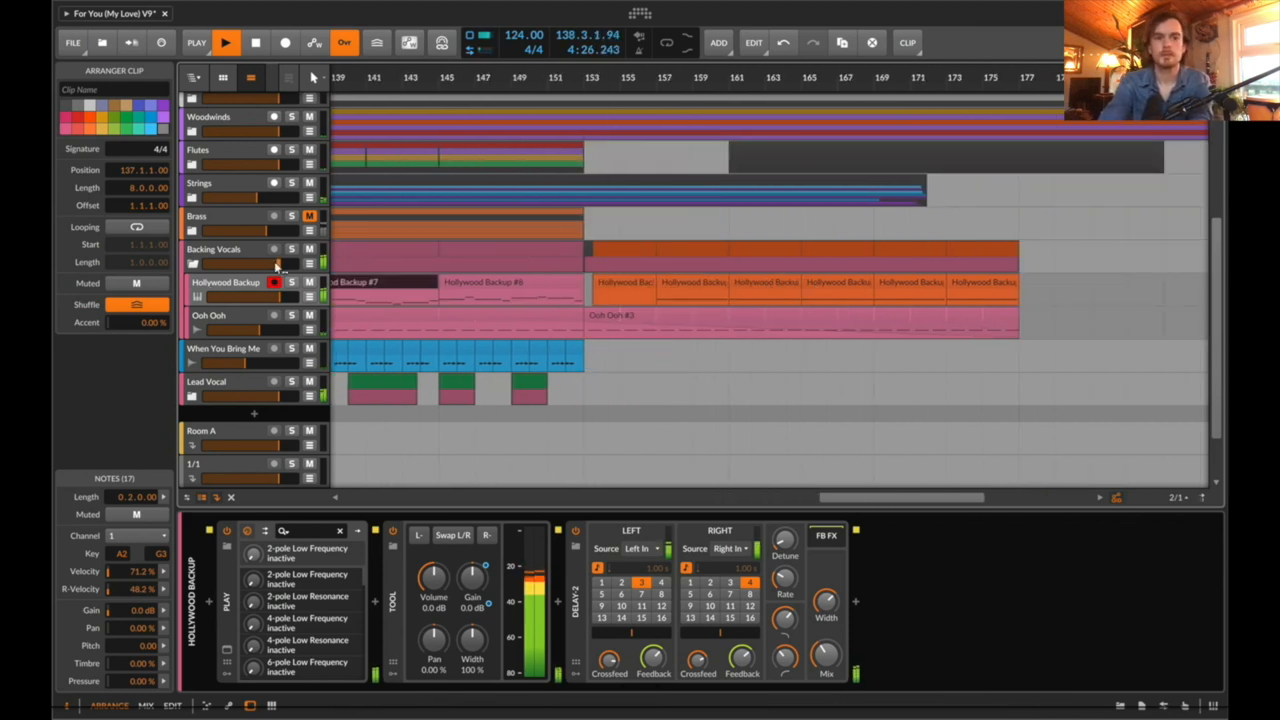
click(256, 42)
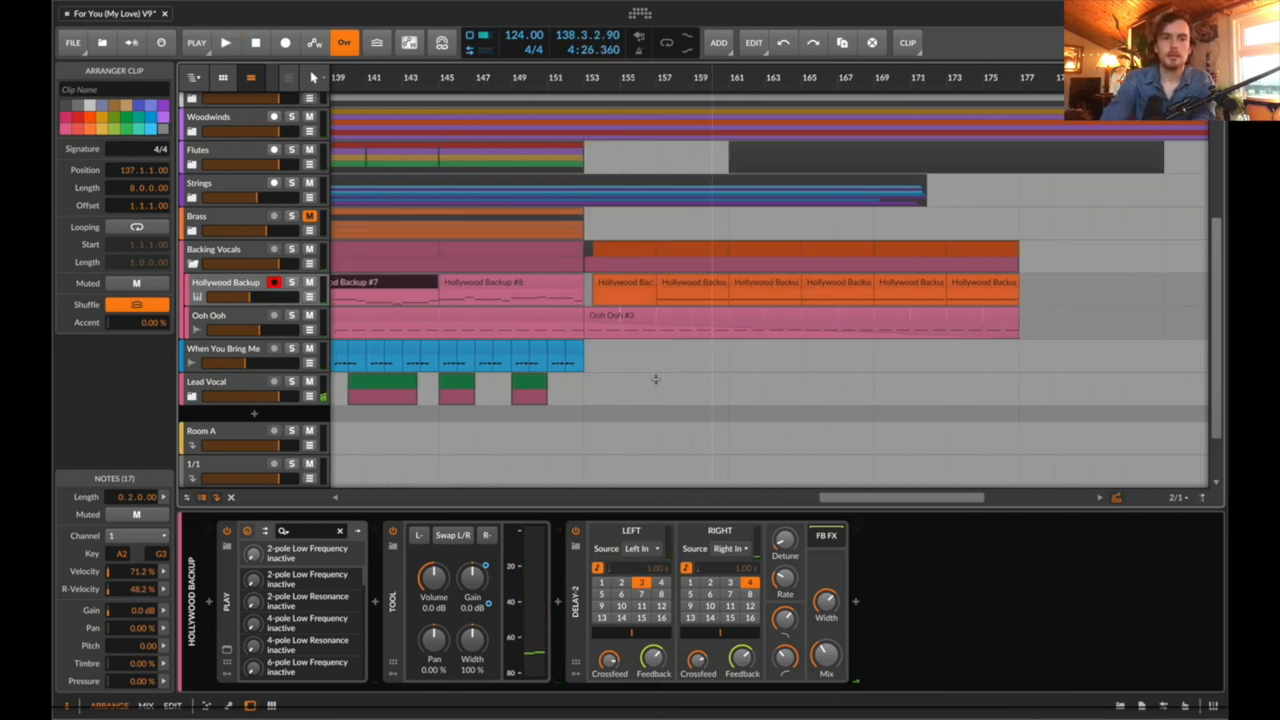